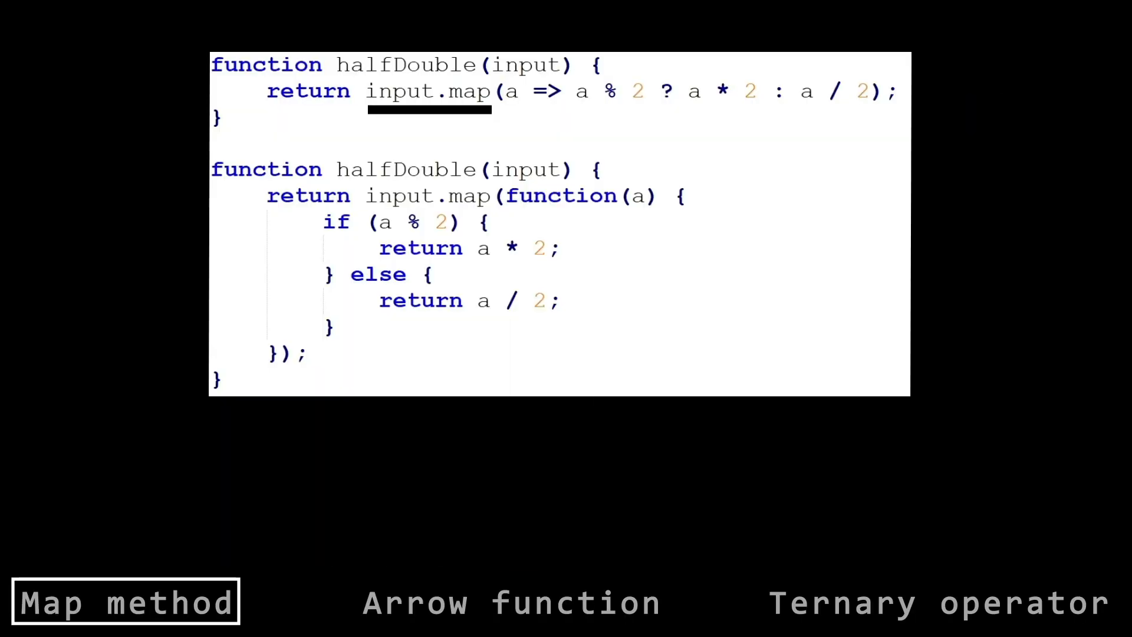
# - Advance the slide to highlight the arrow function, contrasting => with the function(a) form of halfDouble
pyautogui.click(511, 602)
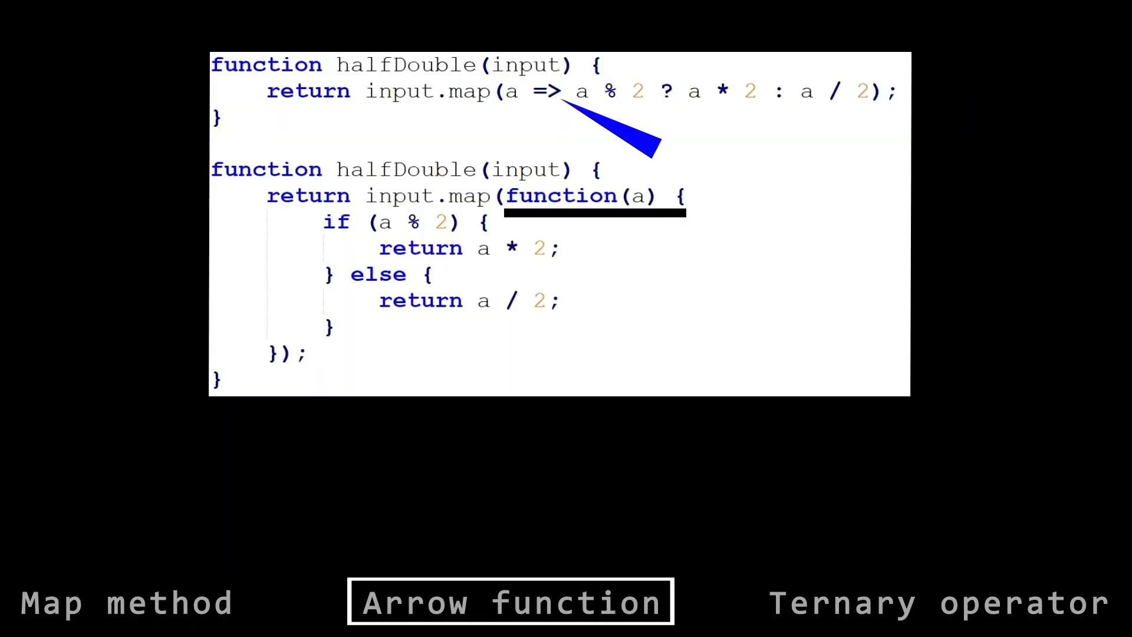